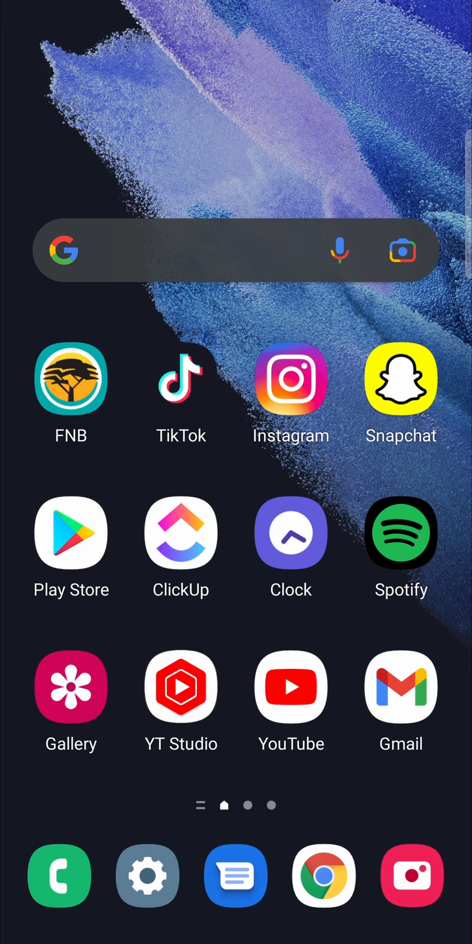
# Launch the Play Store from the home screen to begin searching for metamask
pyautogui.click(70, 533)
pyautogui.write('metamas')
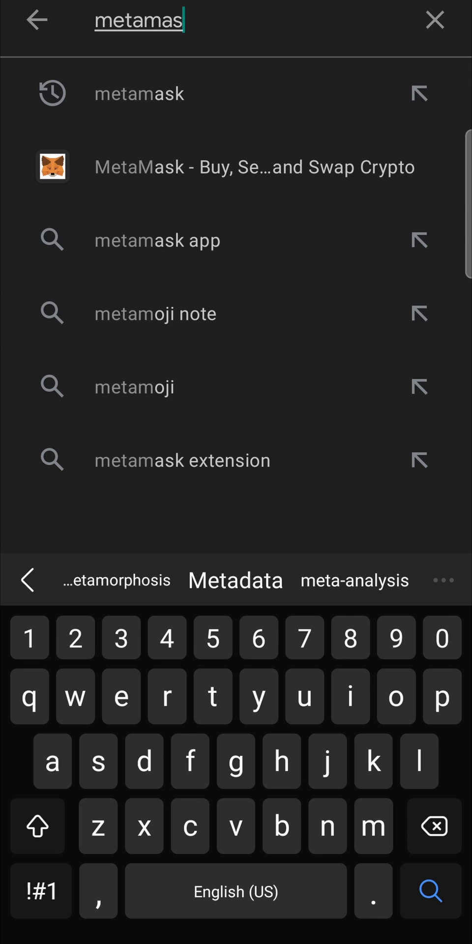
# Run the metamask search to show the MetaMask wallet by ConsenSys
pyautogui.click(253, 167)
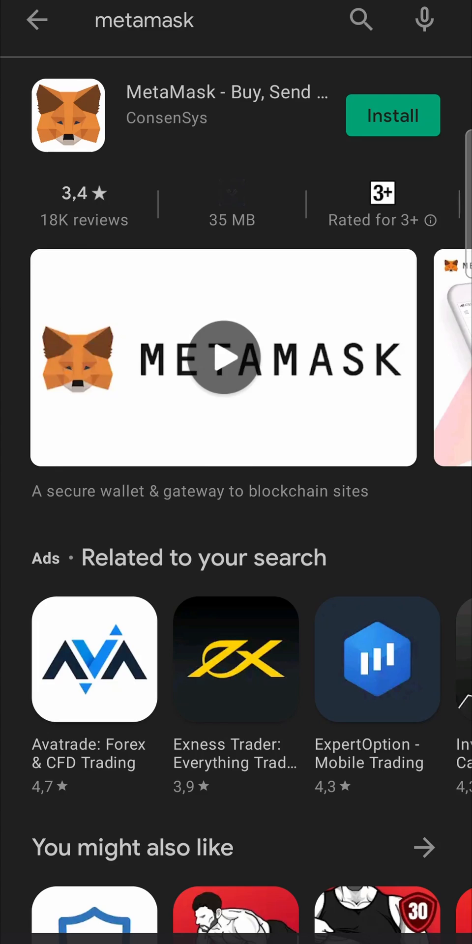
# Return to the Play Store home and open Settings from the account menu
pyautogui.click(37, 20)
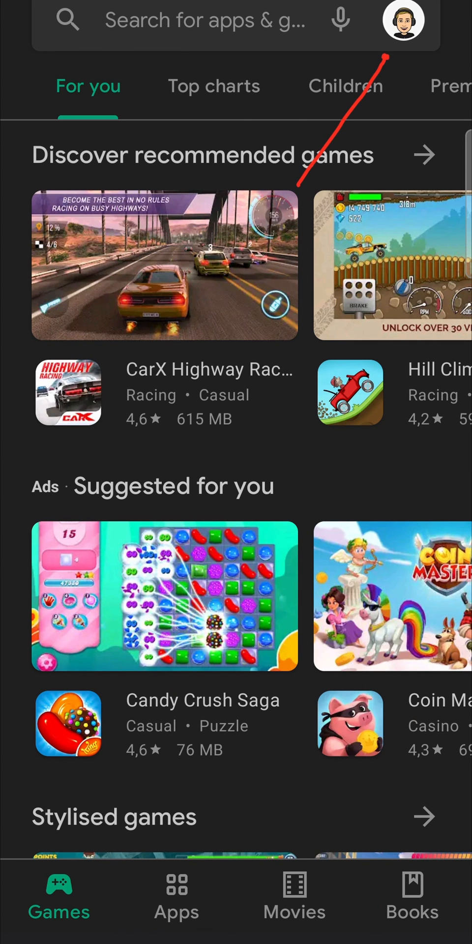
pyautogui.click(402, 23)
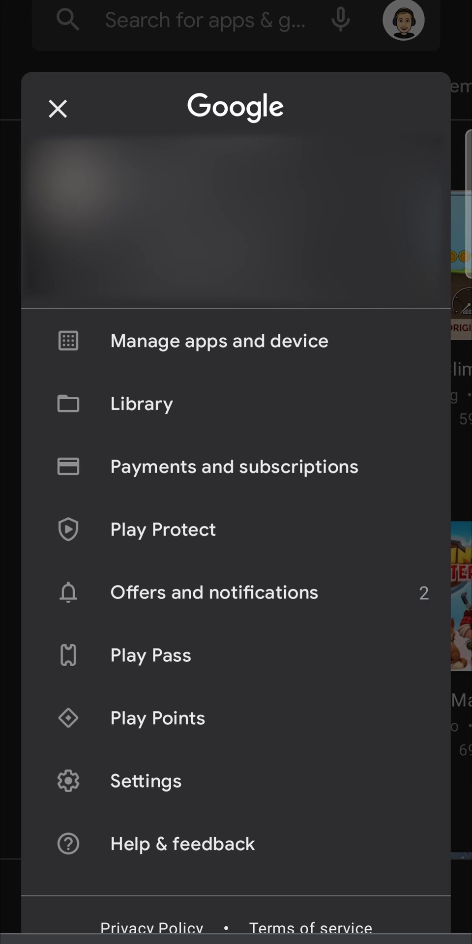
pyautogui.click(145, 780)
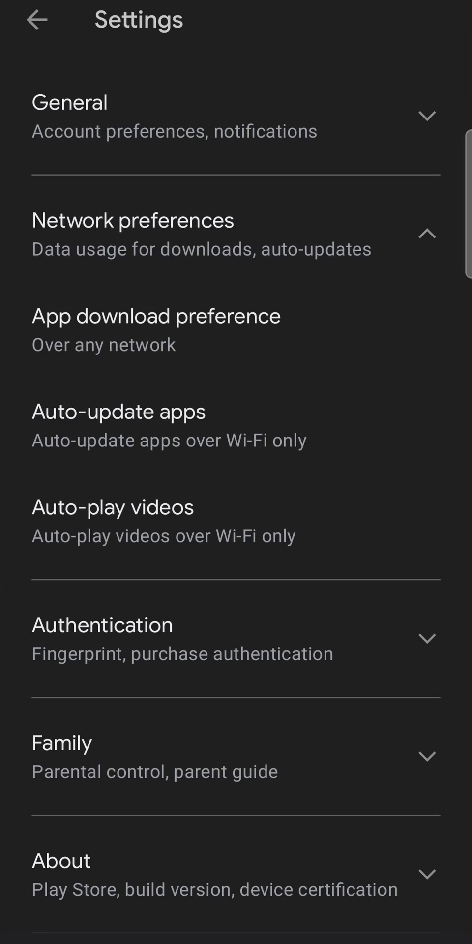
# Open the Auto-update apps dialog under Network preferences
pyautogui.click(118, 412)
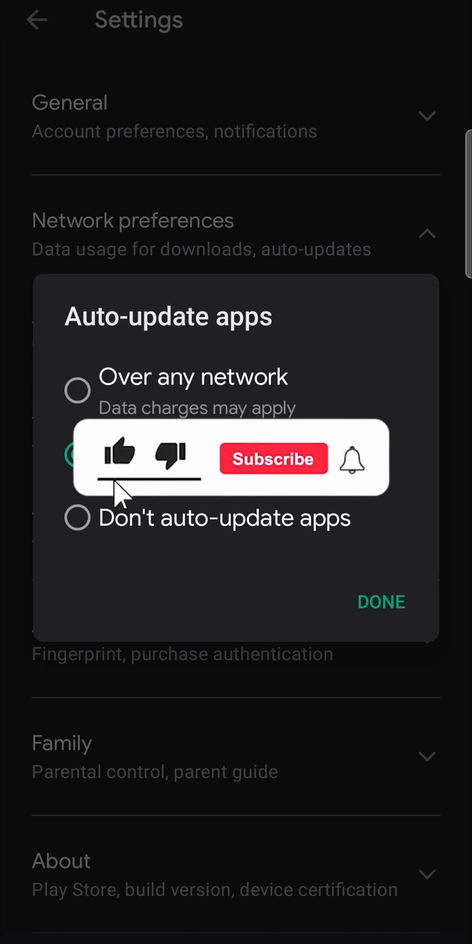
pyautogui.click(273, 459)
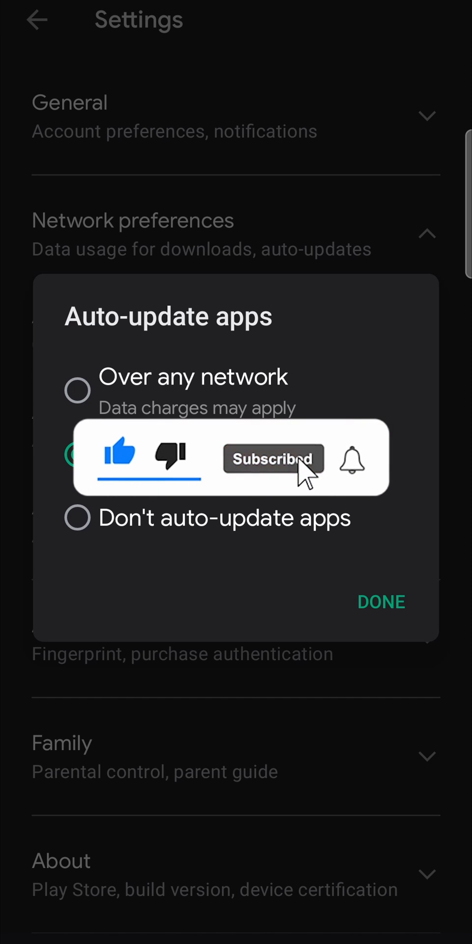